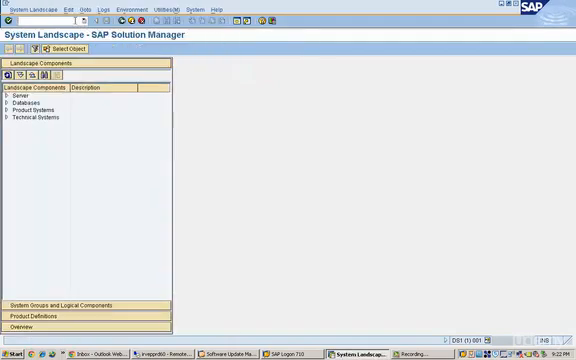
pyautogui.moveTo(82, 156)
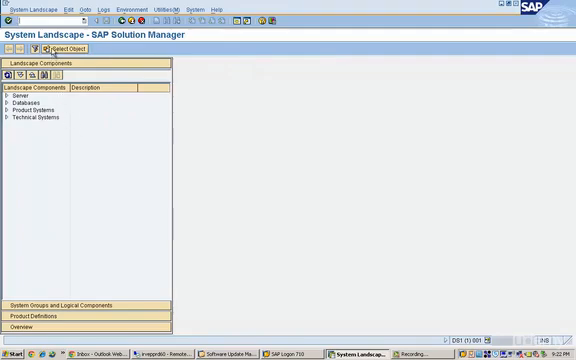
pyautogui.moveTo(56, 48)
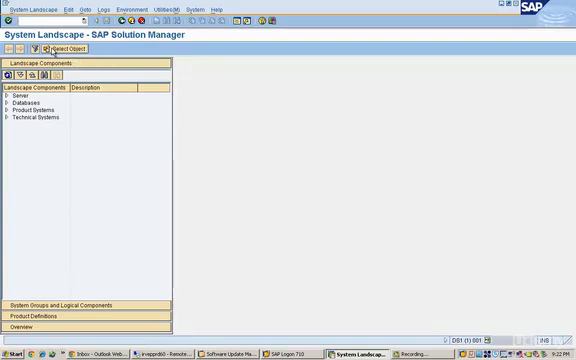
# Start a new landscape object and choose Product System as its type
pyautogui.click(52, 48)
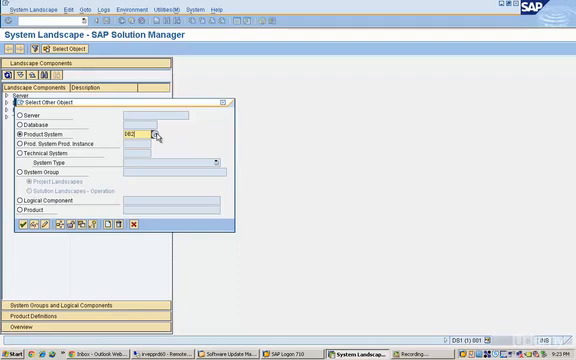
pyautogui.click(148, 136)
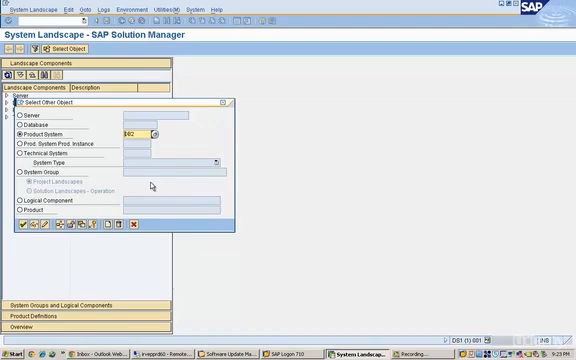
pyautogui.moveTo(90, 202)
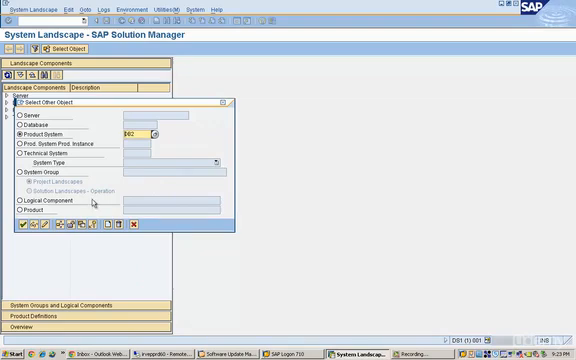
pyautogui.moveTo(92, 228)
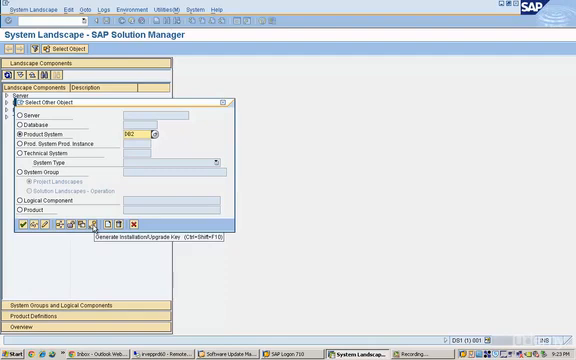
# Start the Generate Installation/Upgrade Key dialog and enter 00 in the first system field
pyautogui.click(92, 224)
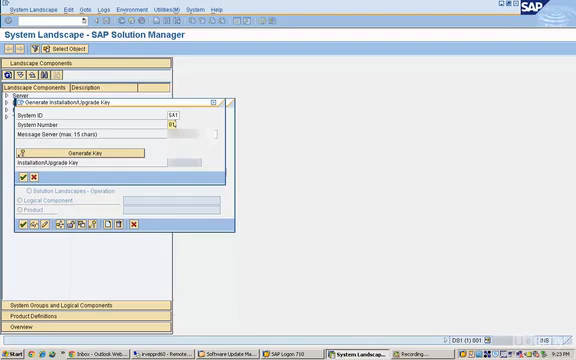
pyautogui.write('00')
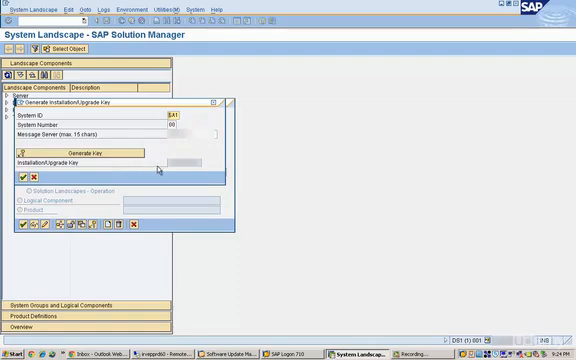
pyautogui.moveTo(160, 170)
pyautogui.write('AD')
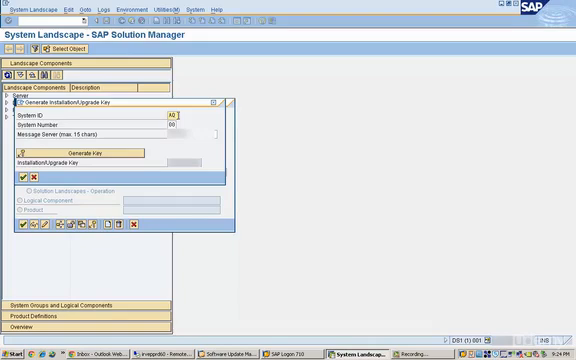
# Fill the remaining key fields with 1 and 02 for system number and message server
pyautogui.write('1')
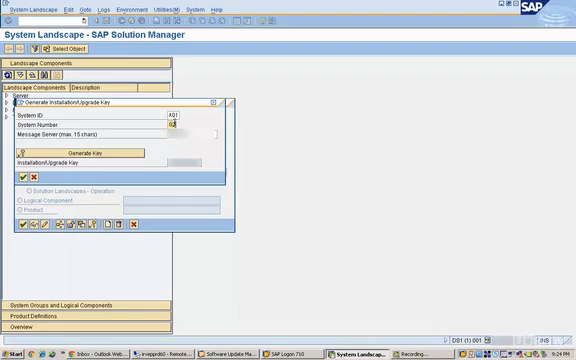
pyautogui.write('02')
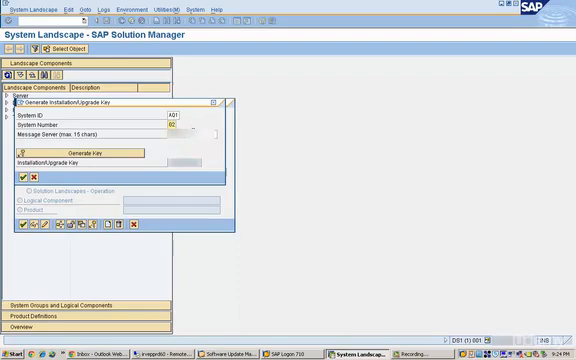